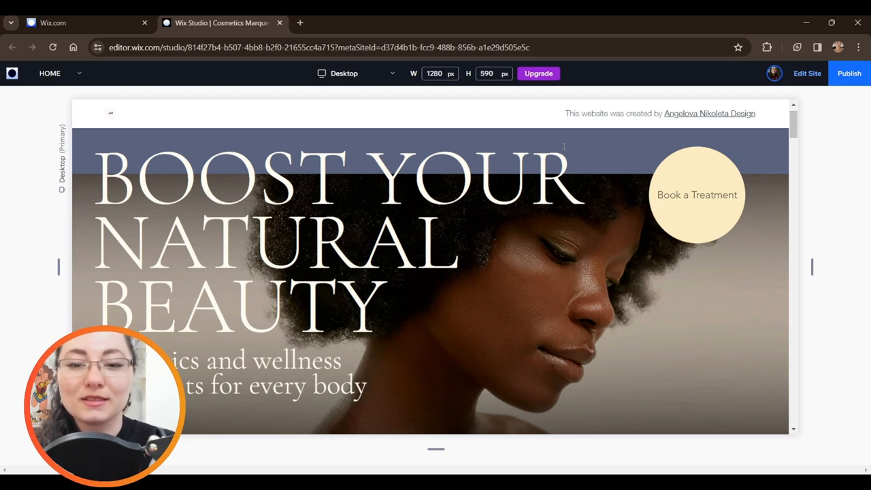
# - Place a vertical menu from Menu & Search over the homepage hero image
pyautogui.scroll(-3)
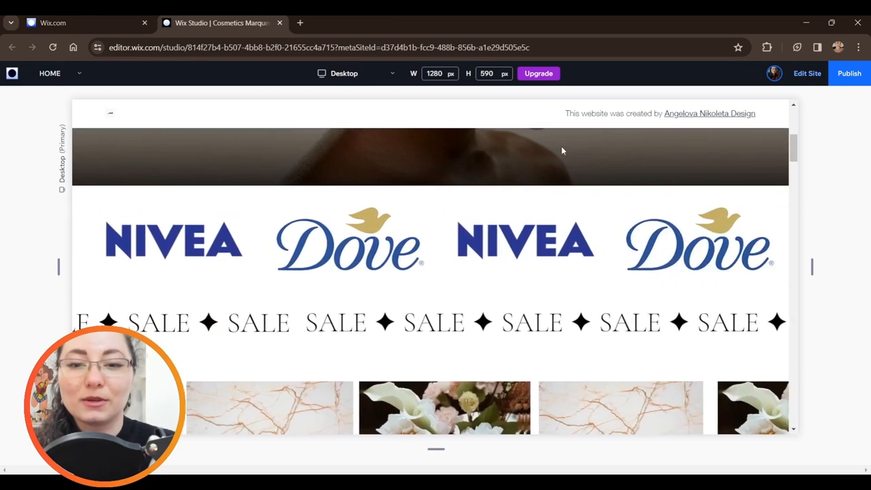
pyautogui.scroll(-3)
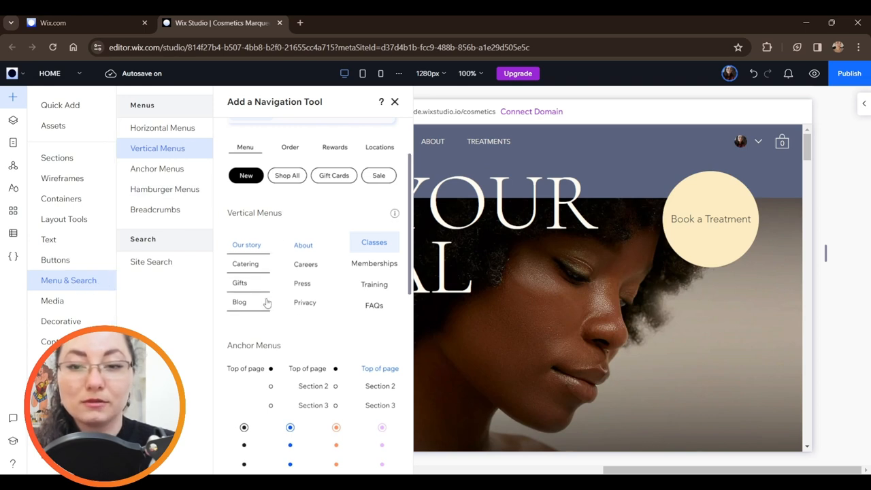
pyautogui.moveTo(310, 373)
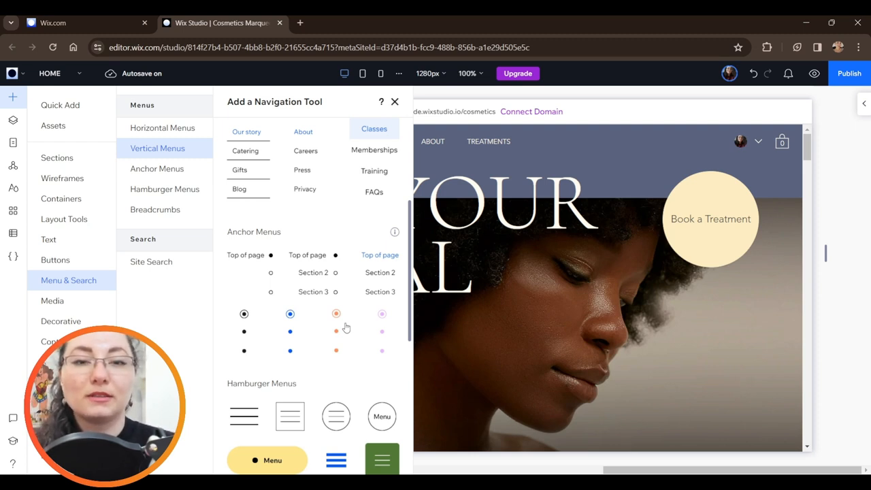
pyautogui.click(394, 101)
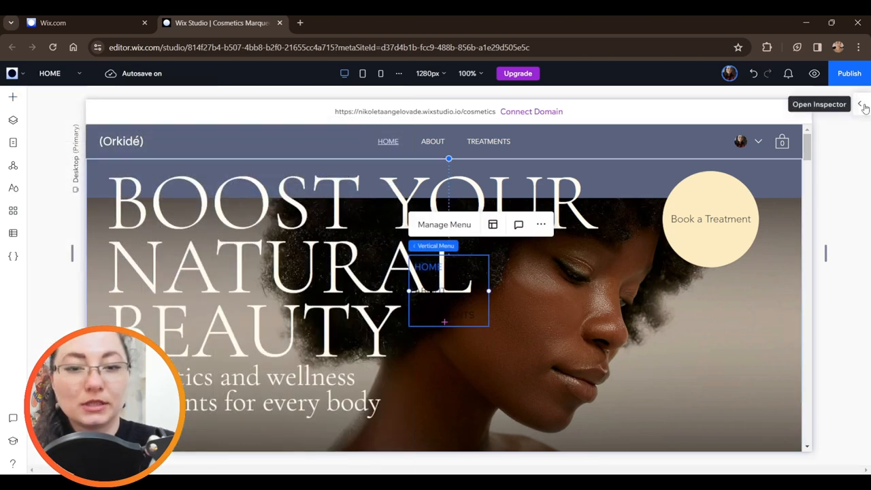
# - Set the vertical menu's Position type to Pinned, pinned to the whole page
pyautogui.click(863, 108)
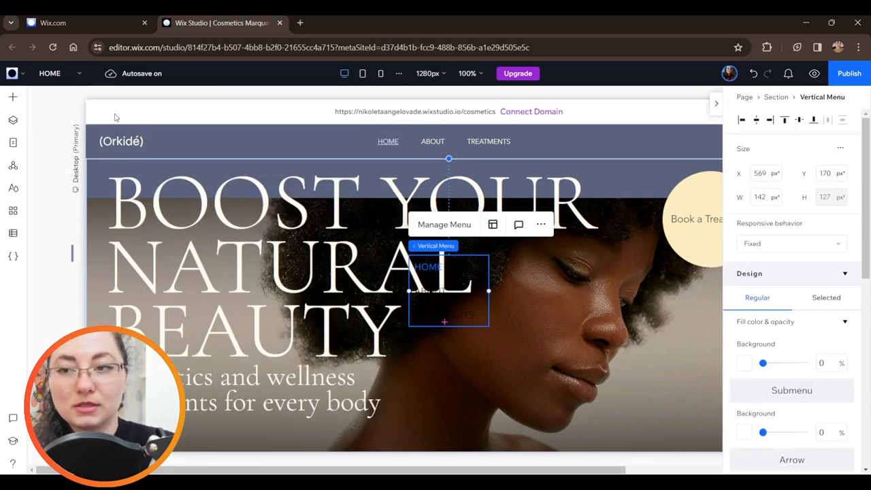
pyautogui.click(13, 120)
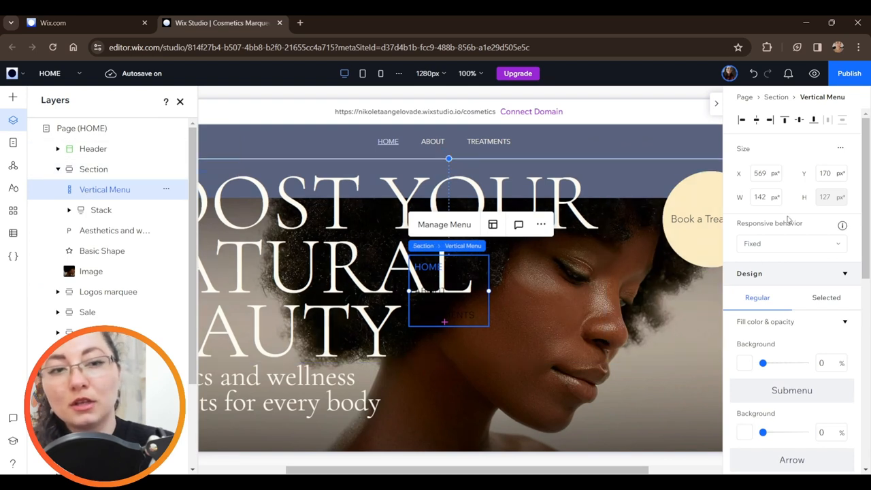
pyautogui.click(791, 244)
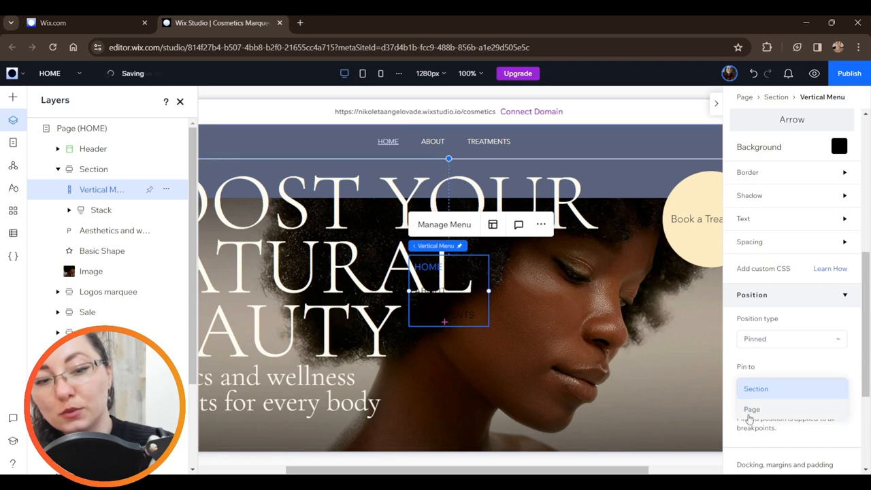
pyautogui.click(752, 408)
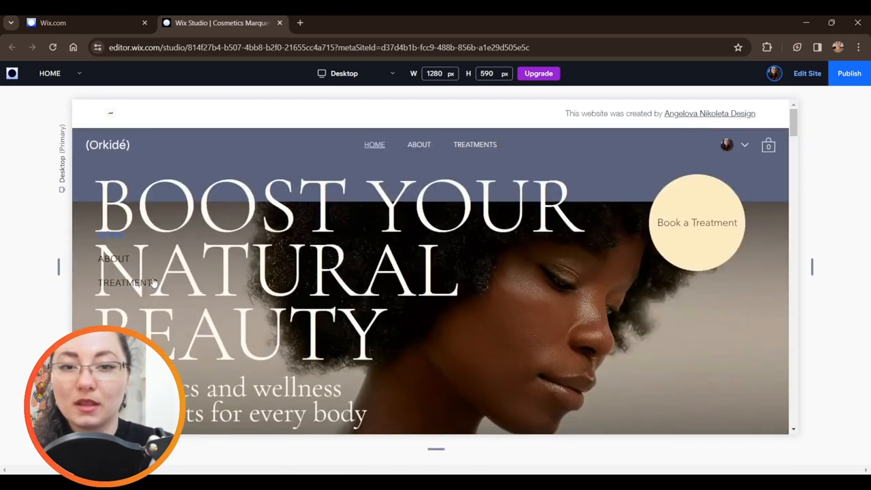
# - Scroll the preview to confirm the menu stays fixed, then go to the About page
pyautogui.scroll(-3)
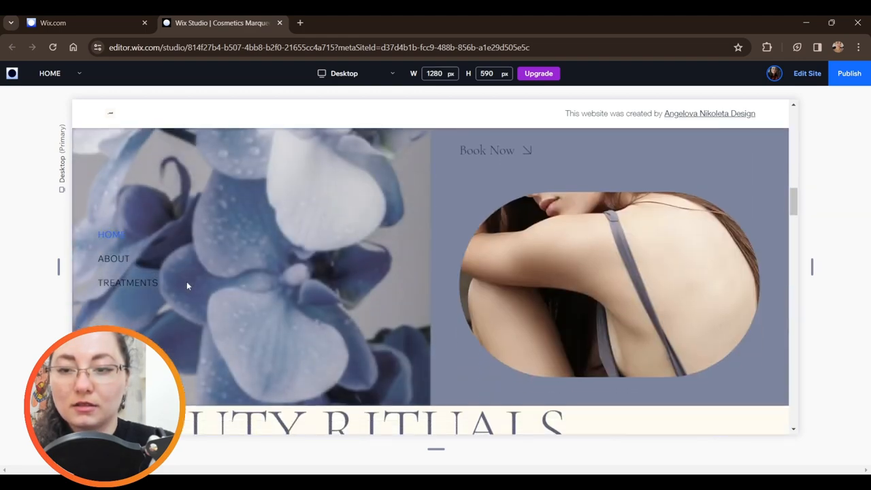
pyautogui.scroll(-3)
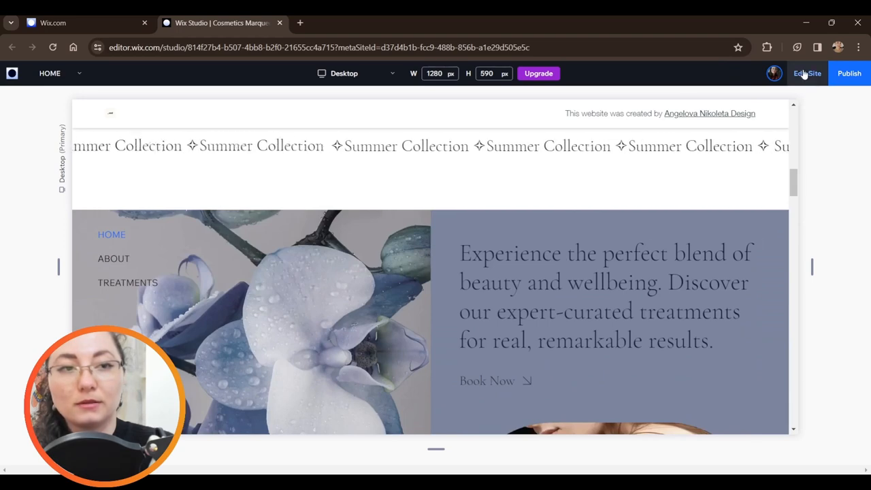
pyautogui.click(804, 74)
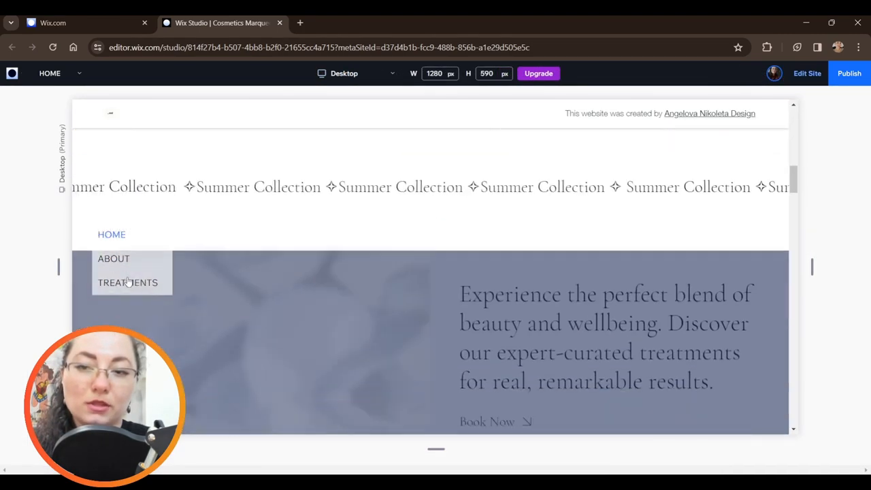
pyautogui.scroll(-3)
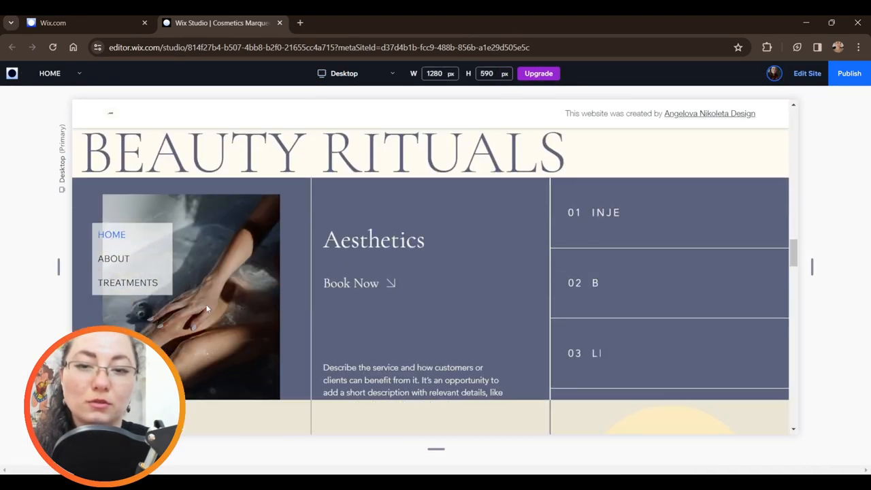
pyautogui.scroll(-3)
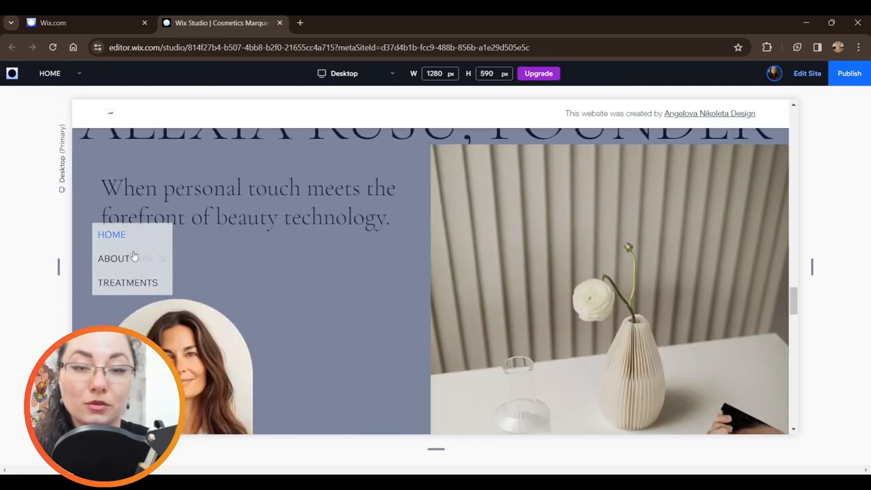
pyautogui.moveTo(341, 340)
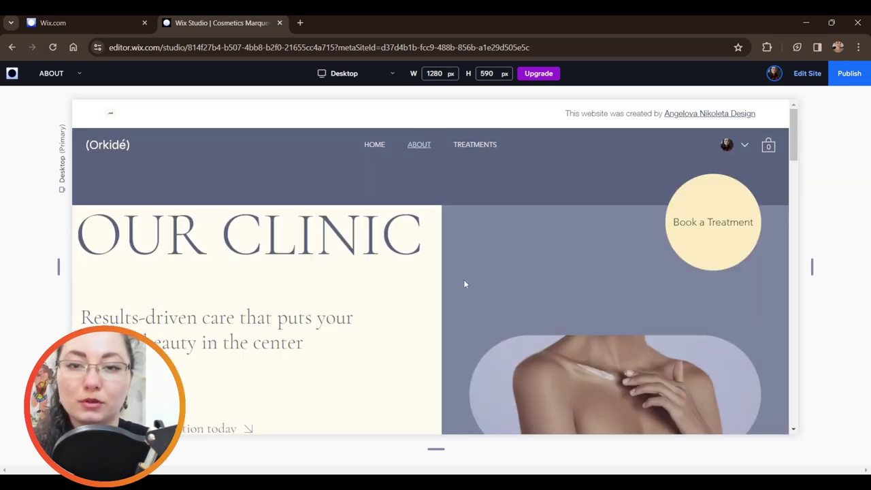
pyautogui.scroll(-3)
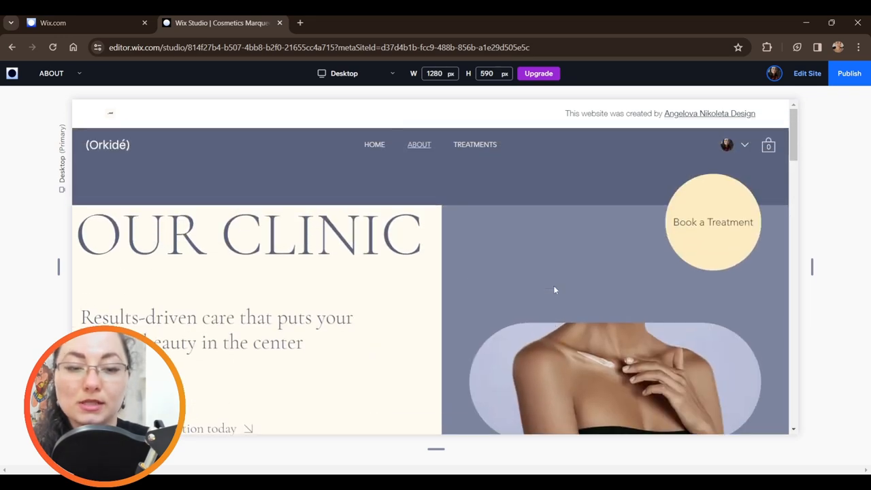
pyautogui.scroll(-3)
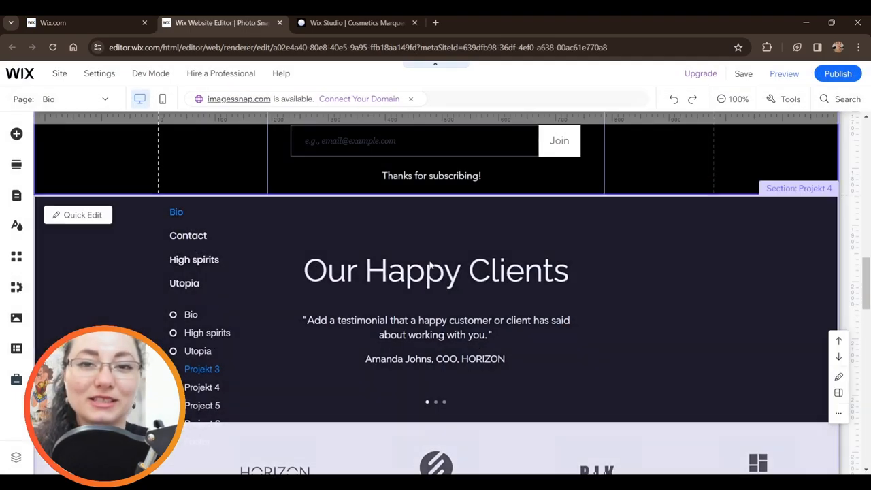
# - Select the Bio page's vertical menu to see its Pin Settings and Show on All Pages options
pyautogui.click(193, 247)
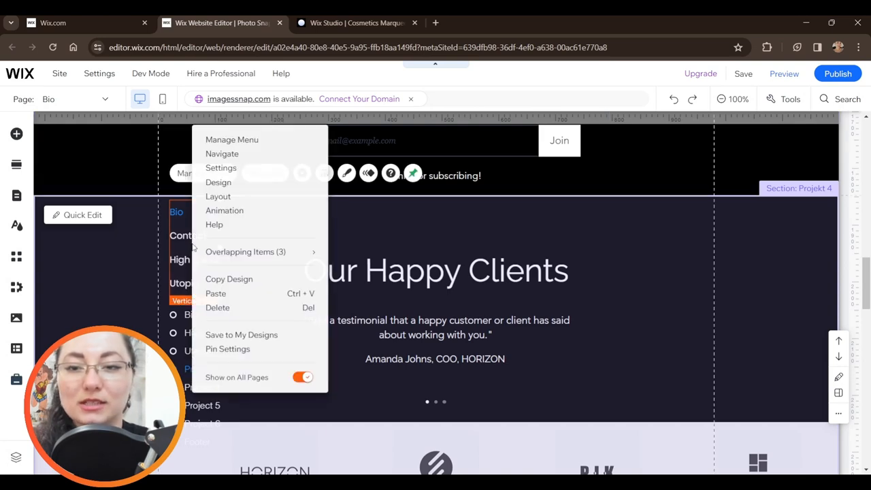
pyautogui.moveTo(358, 335)
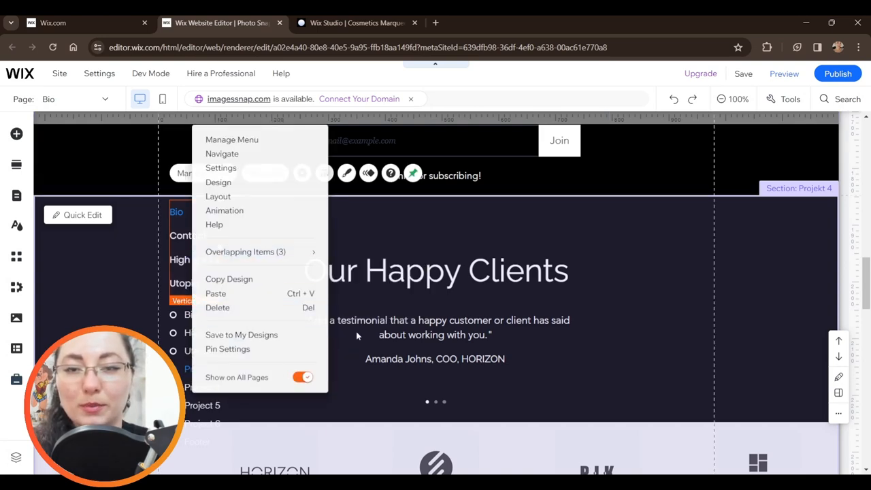
# - Return to the cosmetics editor, check the menu's options and switch to the About page
pyautogui.click(358, 22)
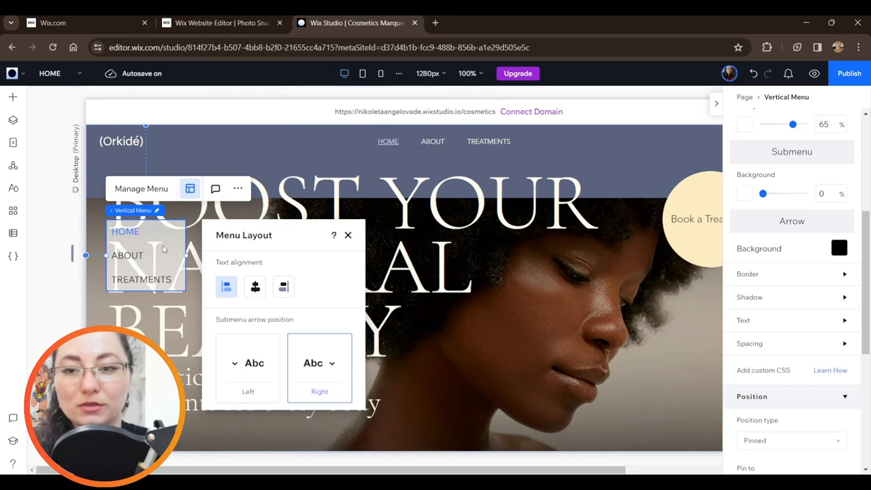
pyautogui.click(348, 234)
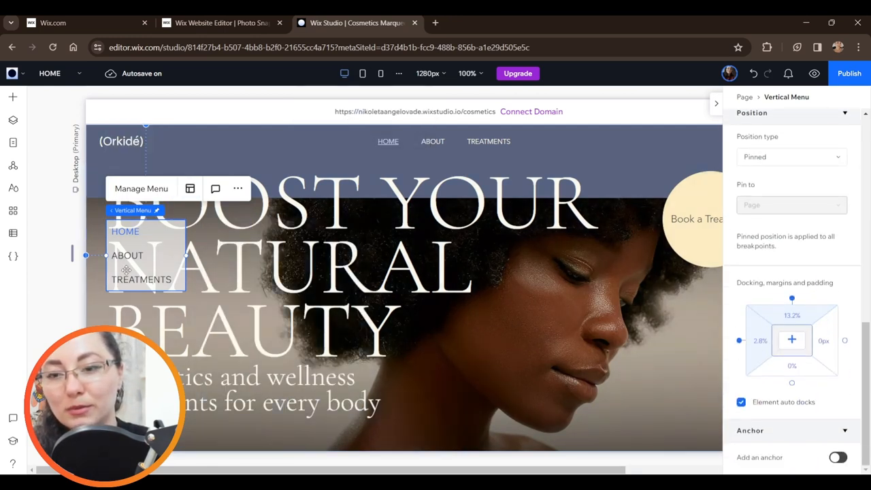
pyautogui.rightClick(143, 255)
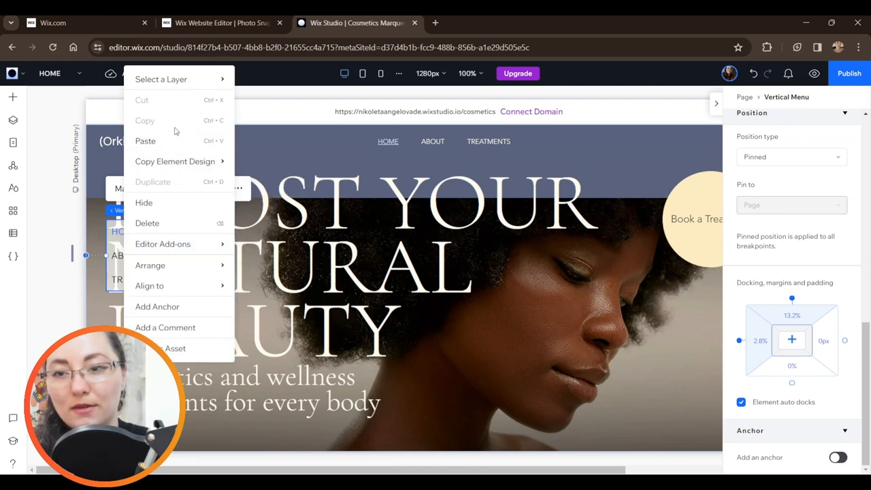
pyautogui.moveTo(175, 161)
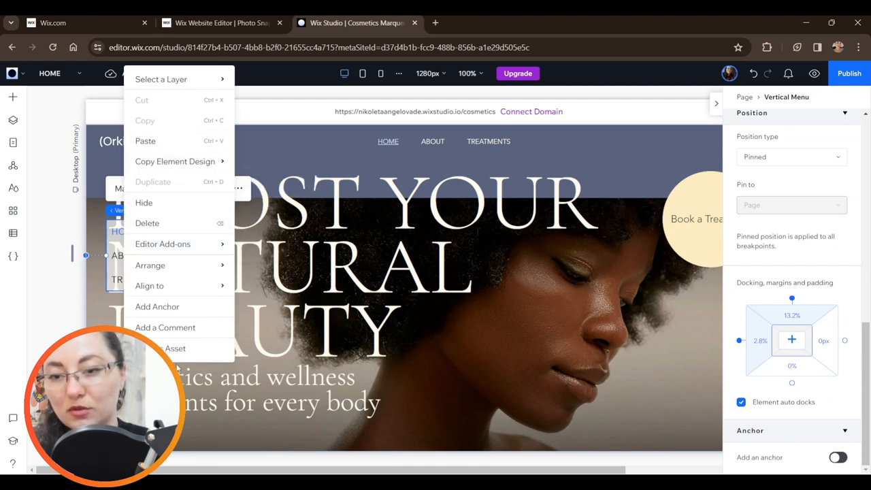
pyautogui.click(175, 349)
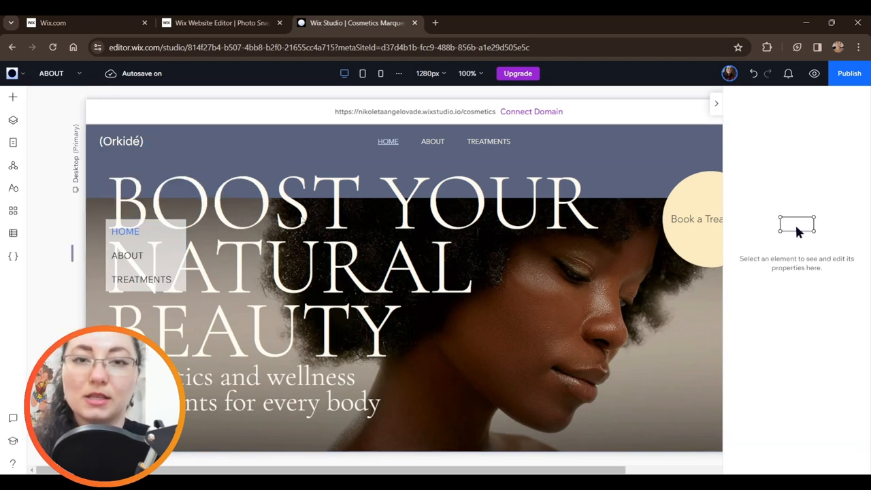
# - Add a vertical menu to the About page, pin it to the page and start the preview
pyautogui.click(11, 97)
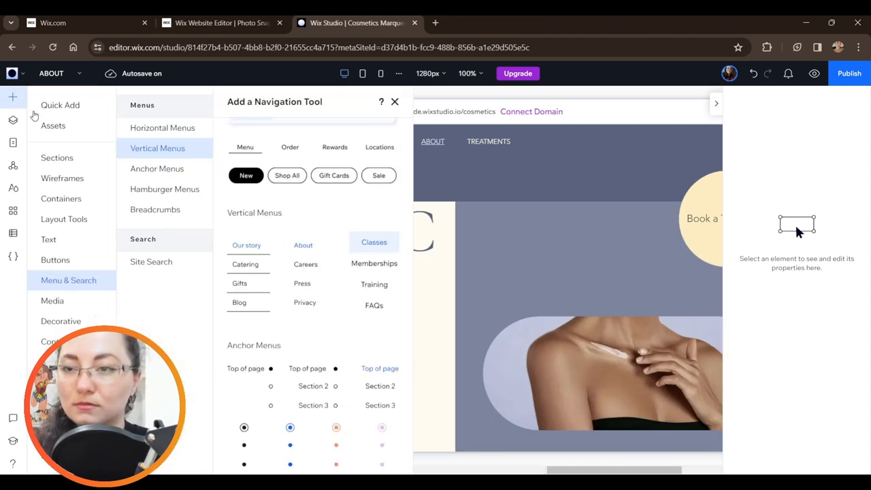
pyautogui.click(53, 125)
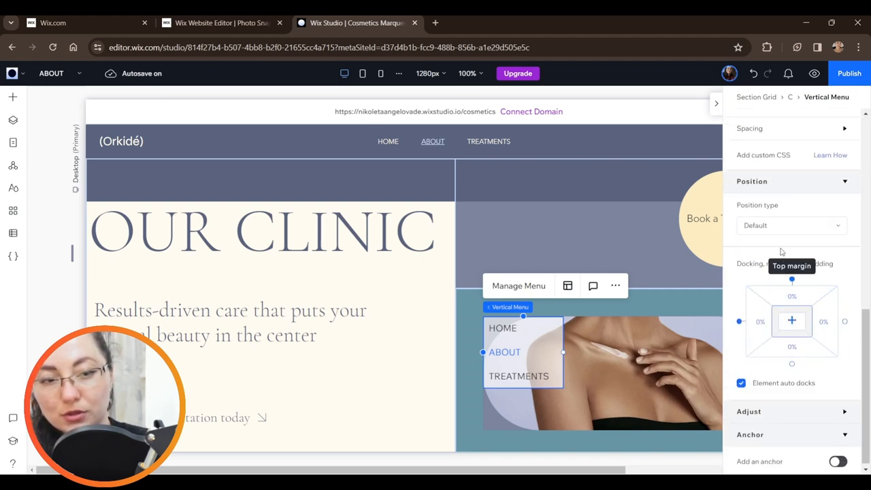
pyautogui.click(791, 225)
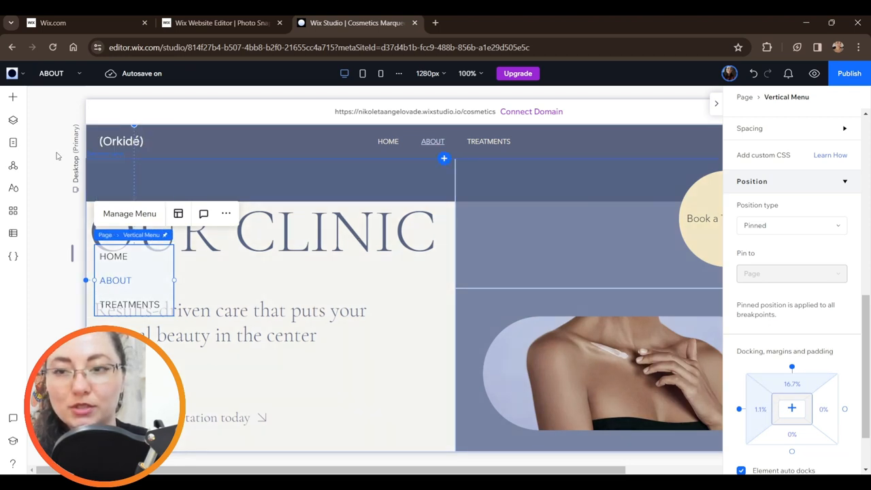
pyautogui.click(55, 73)
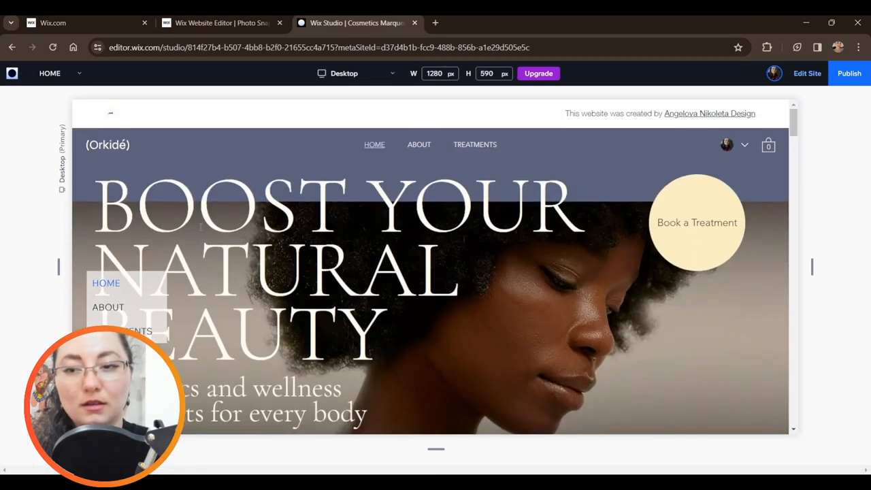
# - Scroll the Home and About previews to confirm the vertical menu stays pinned
pyautogui.scroll(-3)
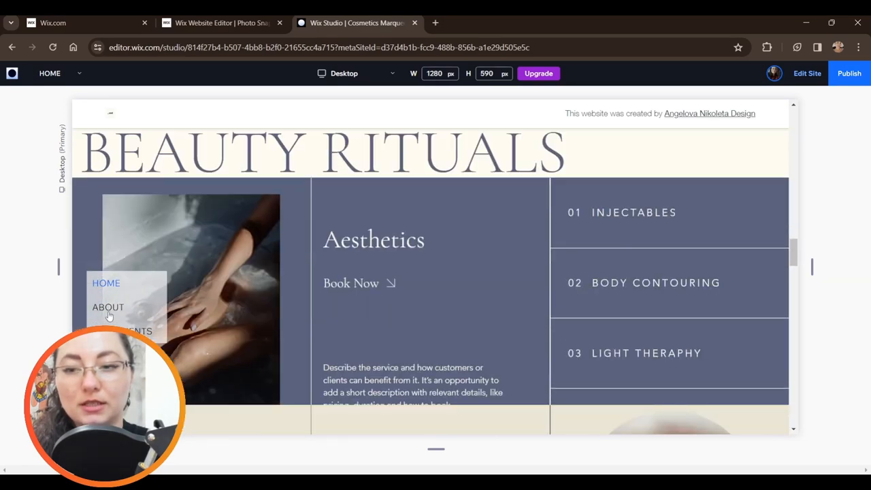
pyautogui.click(108, 307)
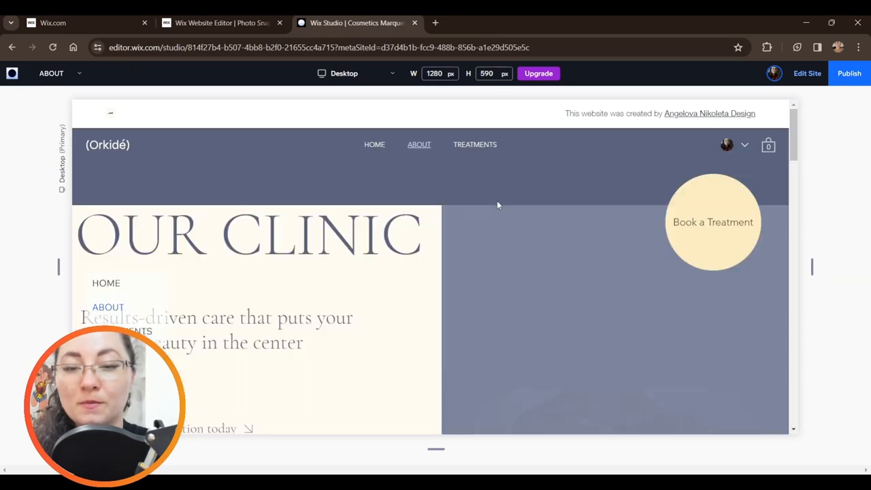
pyautogui.scroll(-3)
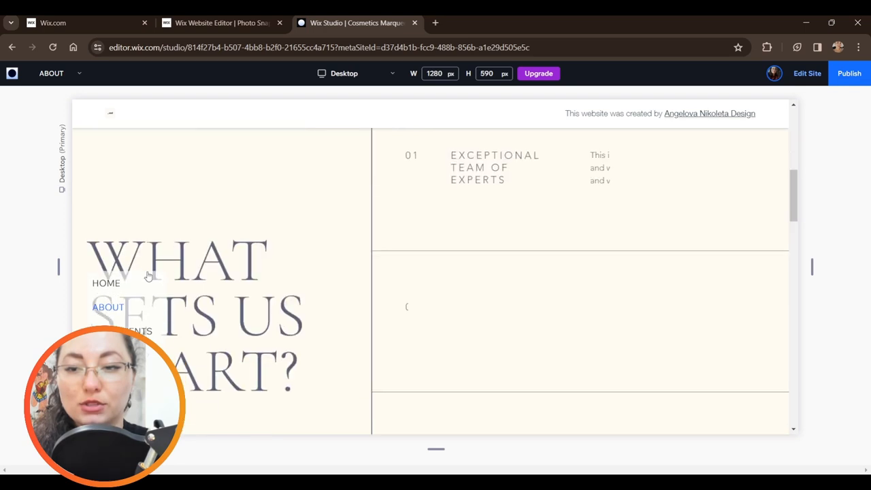
pyautogui.scroll(-3)
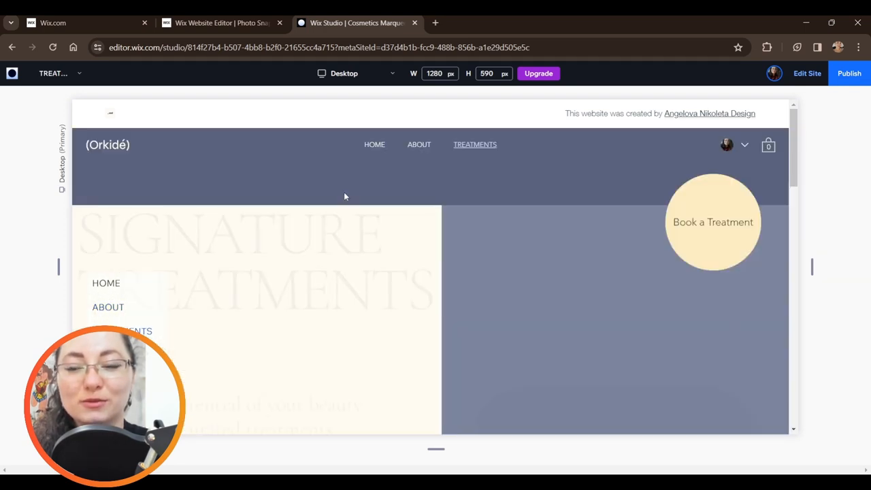
pyautogui.scroll(-3)
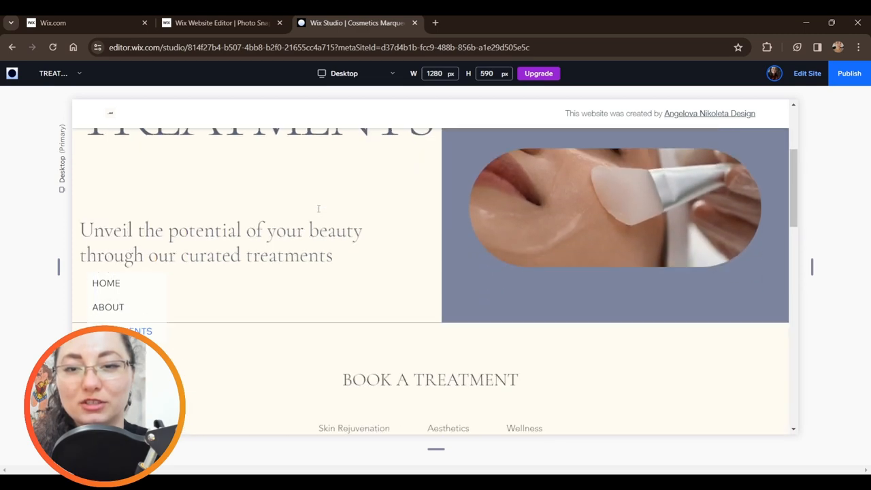
pyautogui.scroll(-3)
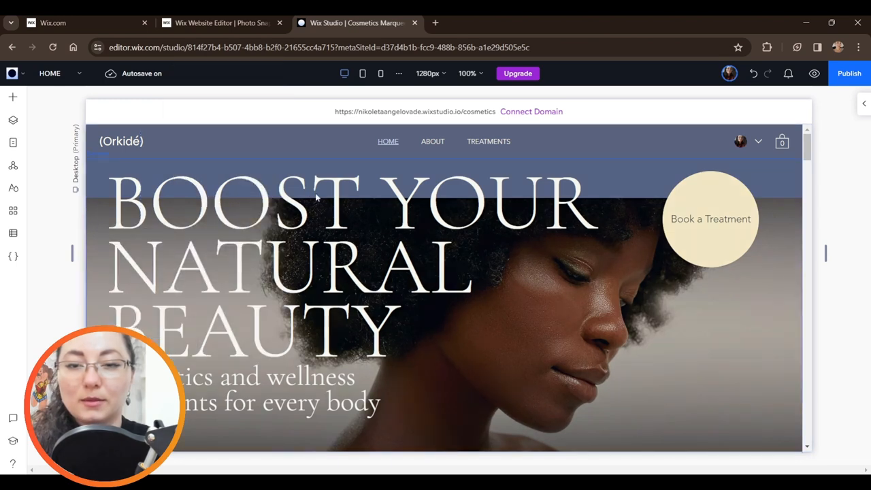
pyautogui.moveTo(13, 99)
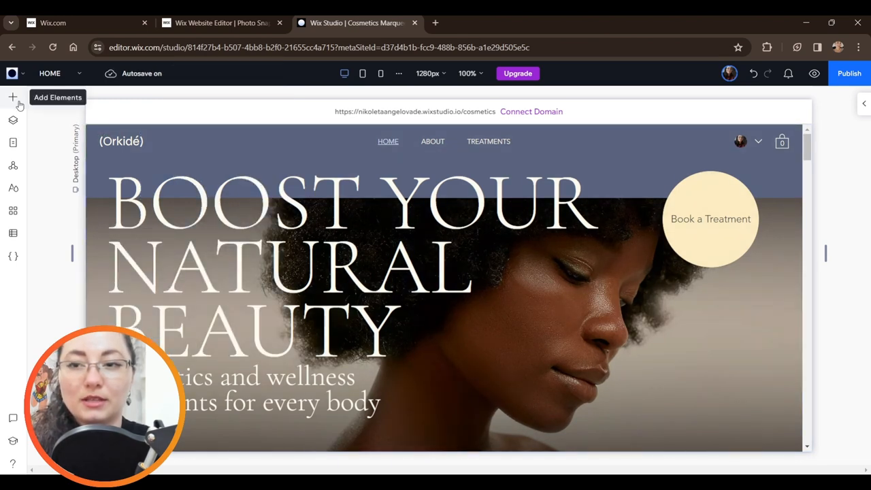
# - Browse the Menu & Search elements in the Add panel to find Anchor Menus
pyautogui.click(13, 98)
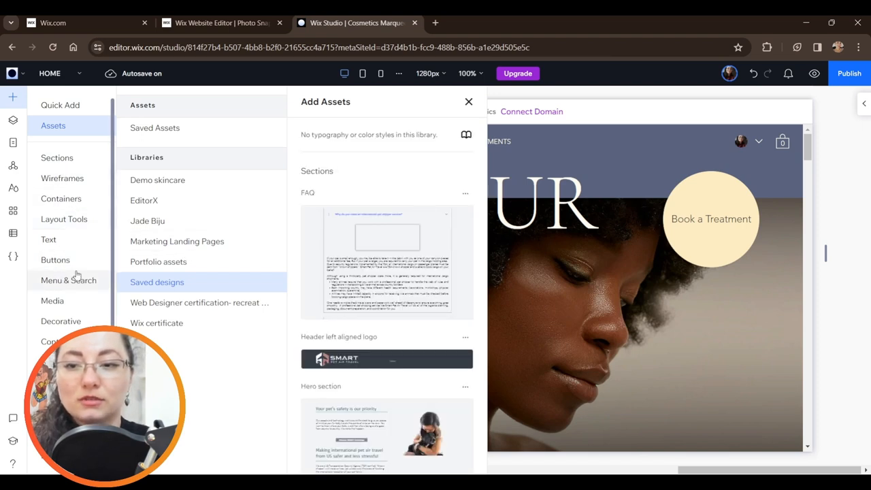
pyautogui.click(68, 279)
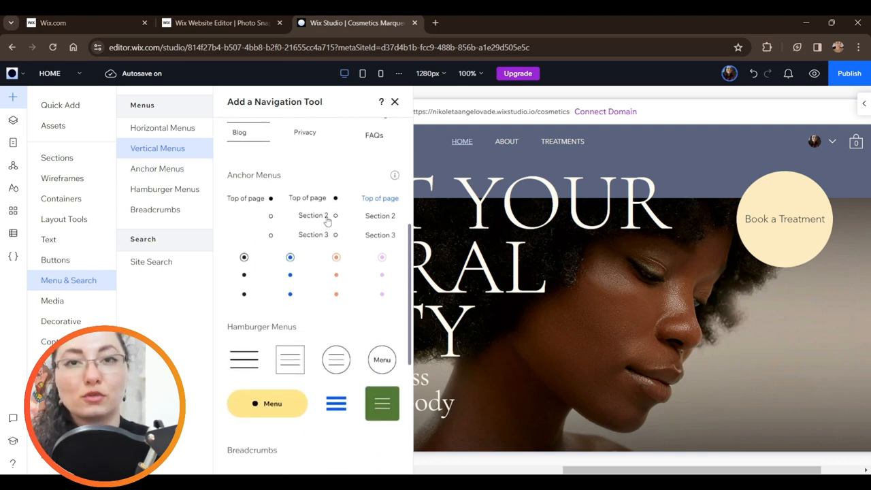
pyautogui.moveTo(331, 219)
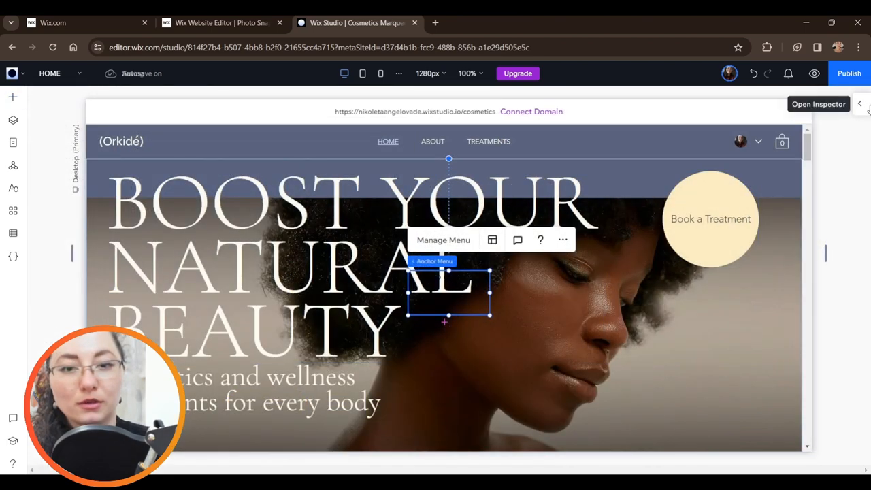
# - Pin the anchor menu at left 2%, top 20%, and show its anchor list with Book a treatment
pyautogui.click(865, 106)
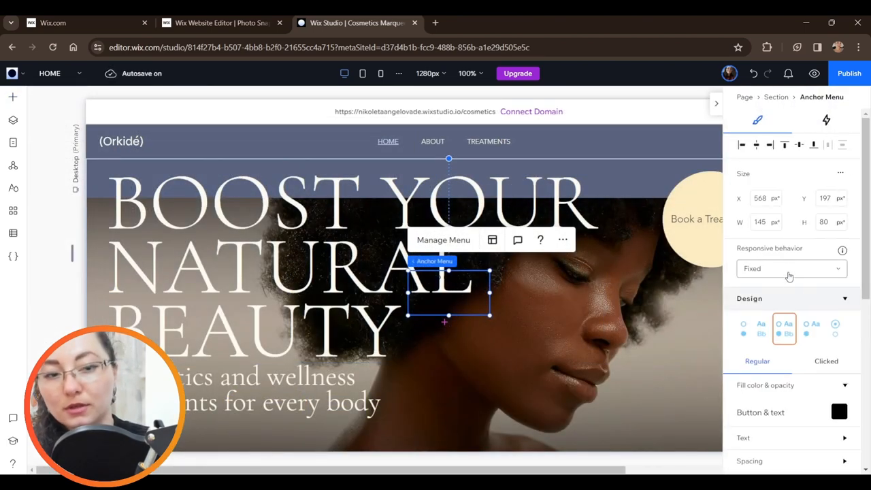
pyautogui.click(825, 119)
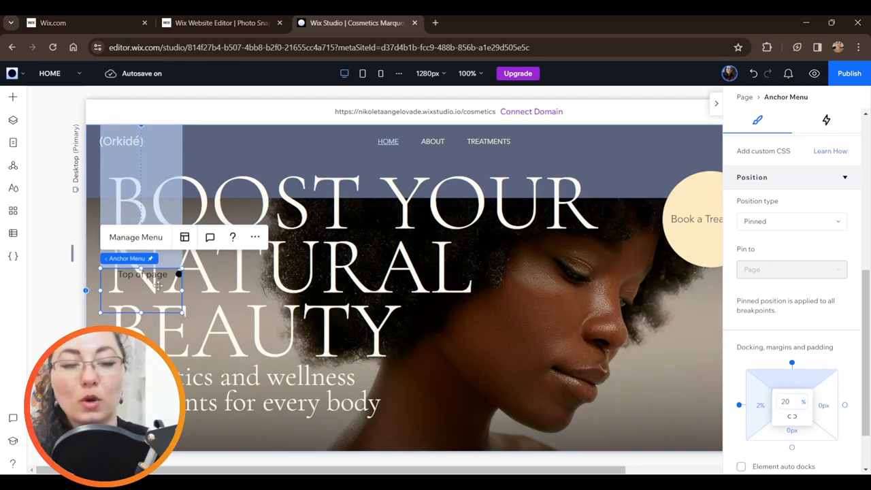
pyautogui.click(183, 237)
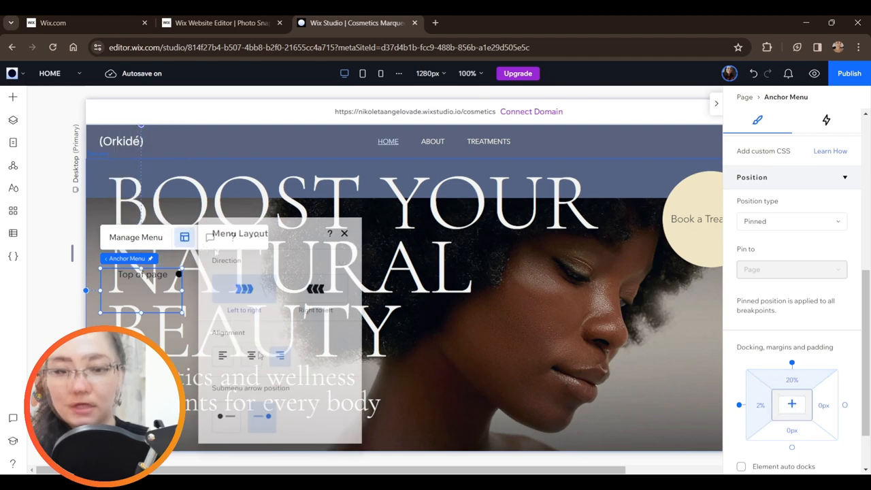
pyautogui.click(315, 289)
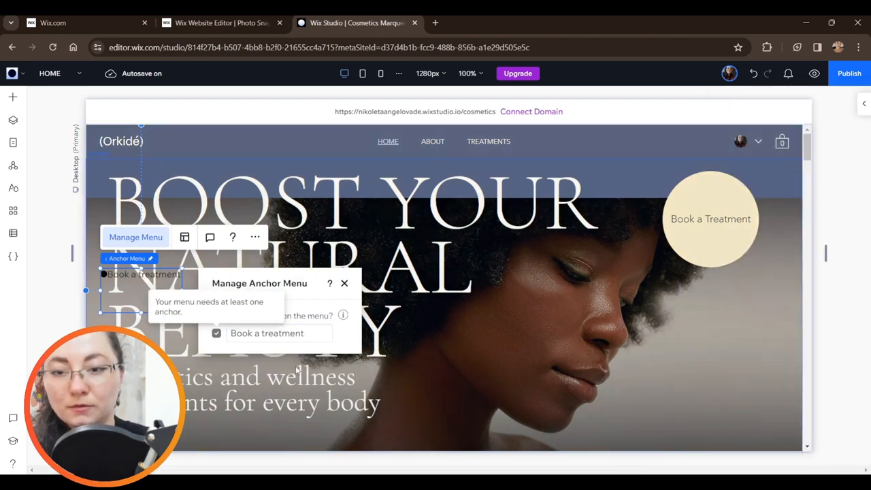
# - Give the Beauty Rituals section an anchor named Rituals and tick it in Manage Menu
pyautogui.scroll(-3)
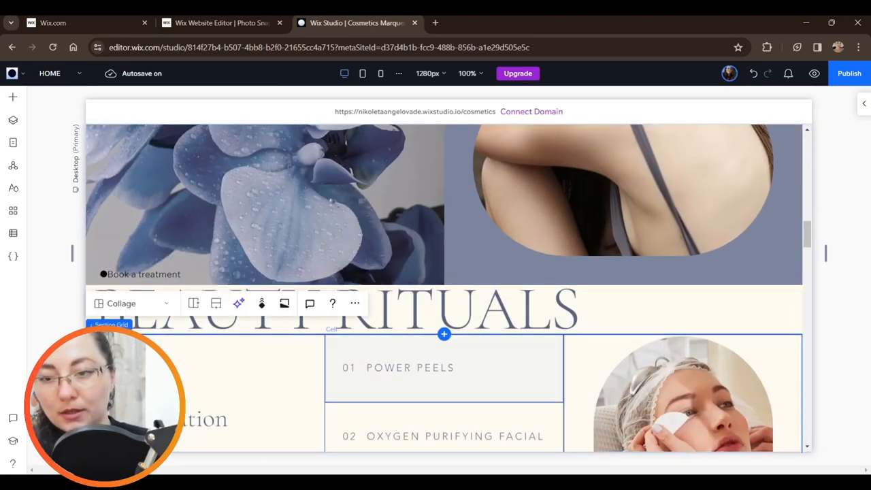
pyautogui.click(12, 119)
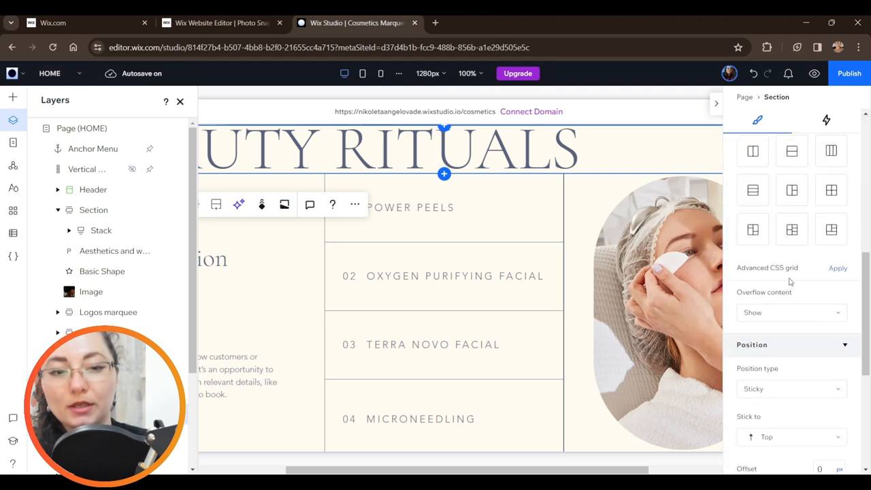
pyautogui.scroll(-3)
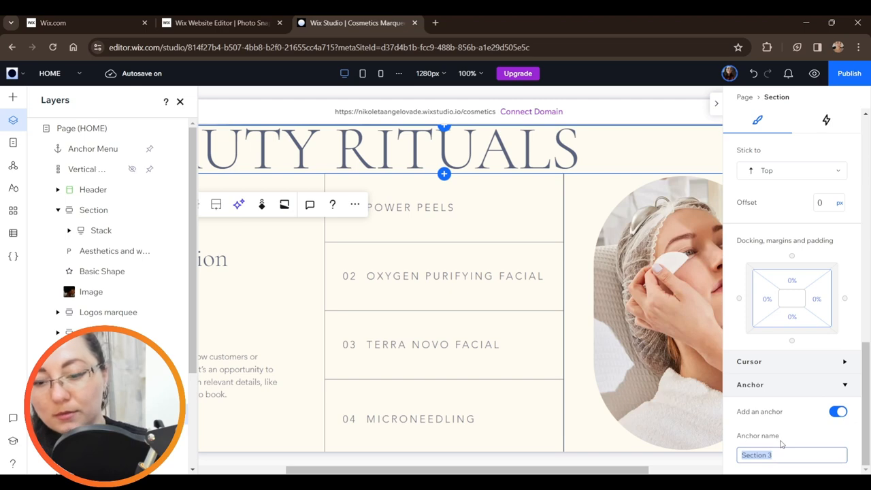
pyautogui.write('Ritual')
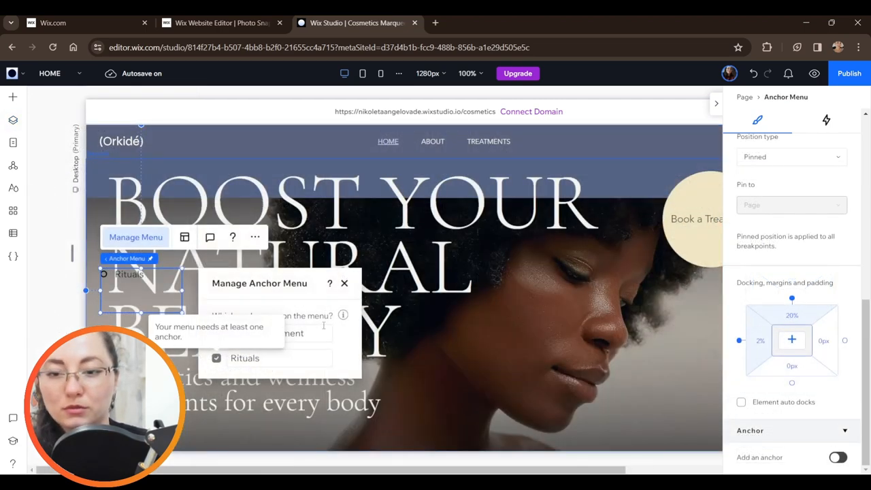
pyautogui.click(216, 334)
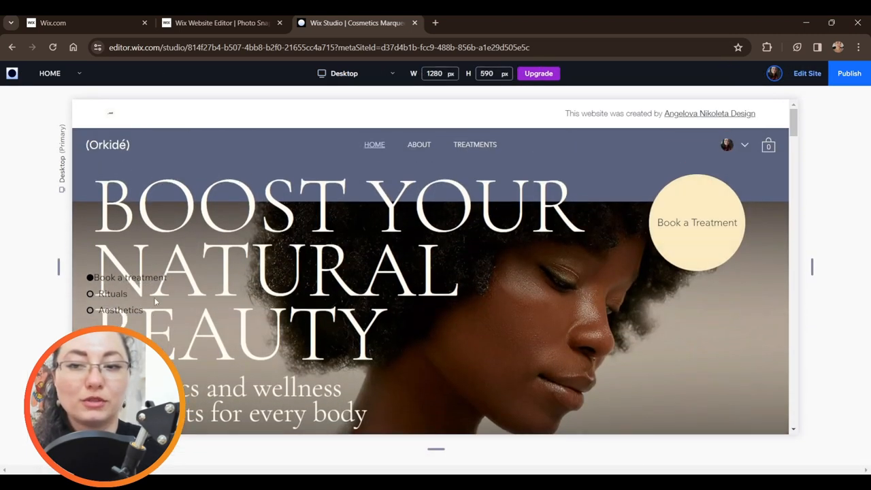
pyautogui.scroll(-3)
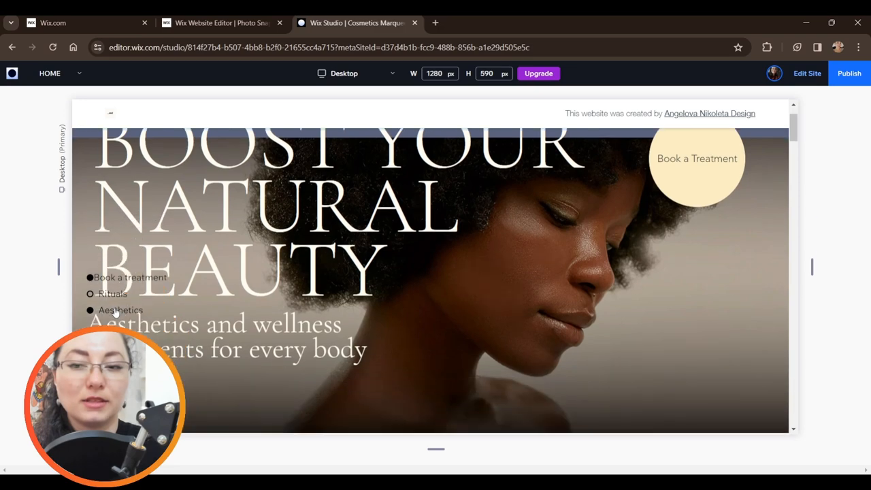
pyautogui.scroll(-3)
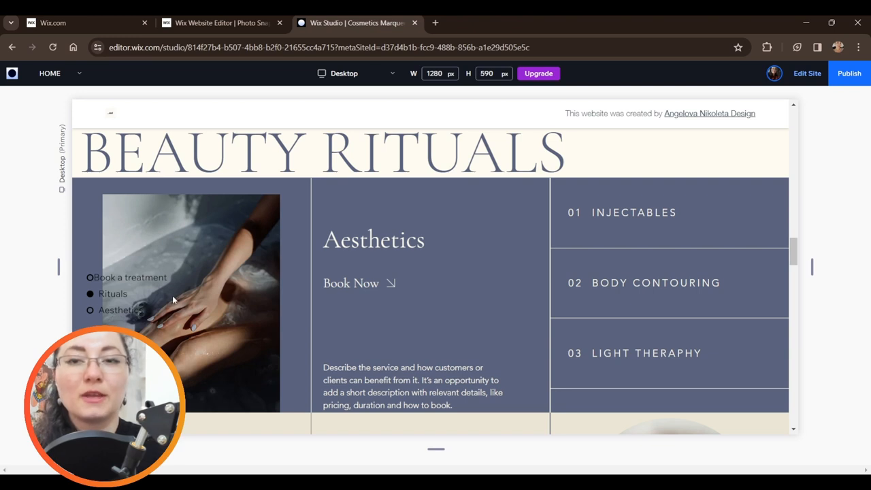
pyautogui.moveTo(141, 293)
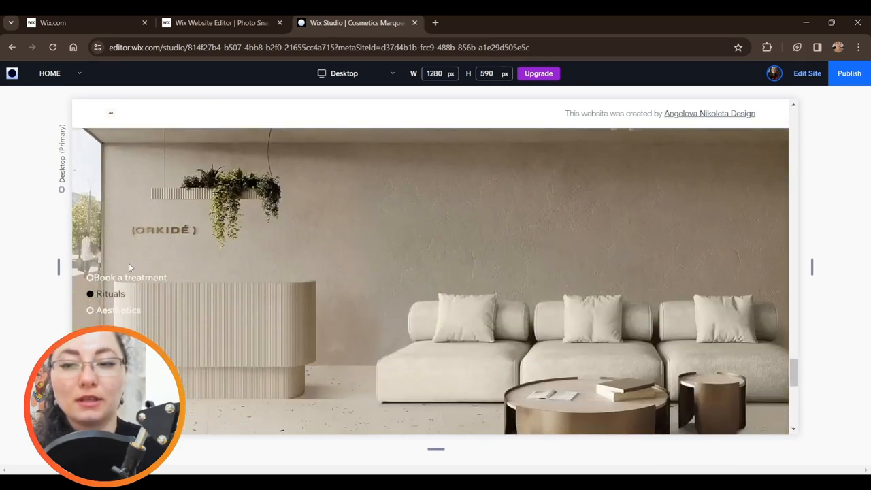
pyautogui.scroll(-3)
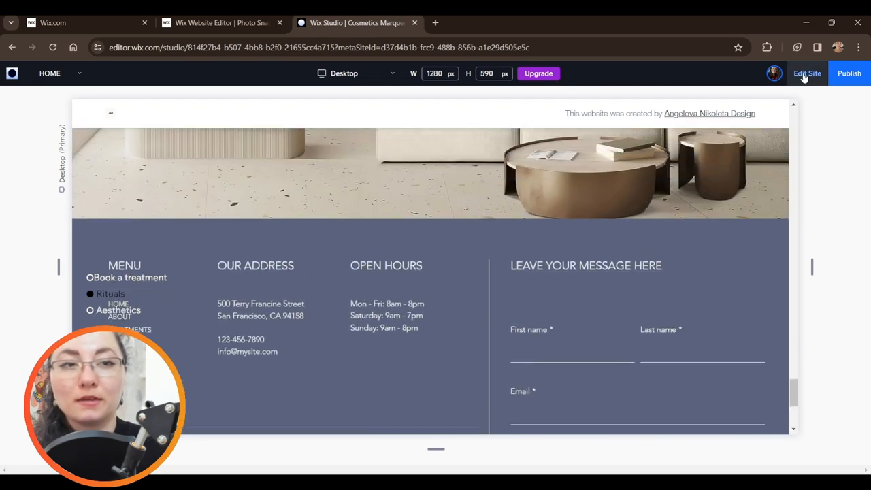
pyautogui.click(809, 73)
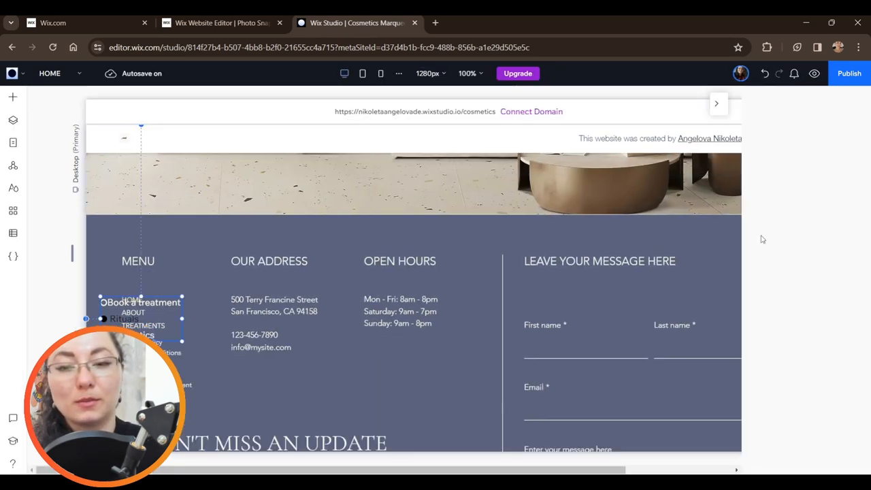
pyautogui.click(126, 305)
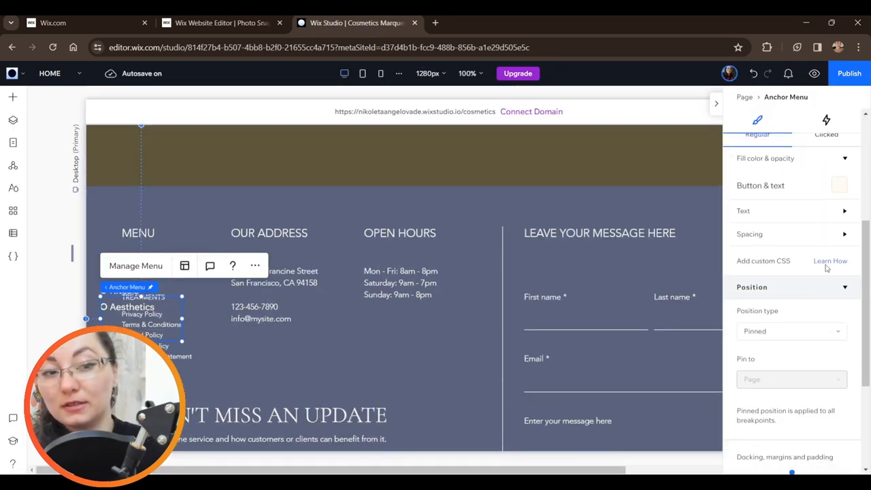
pyautogui.click(830, 260)
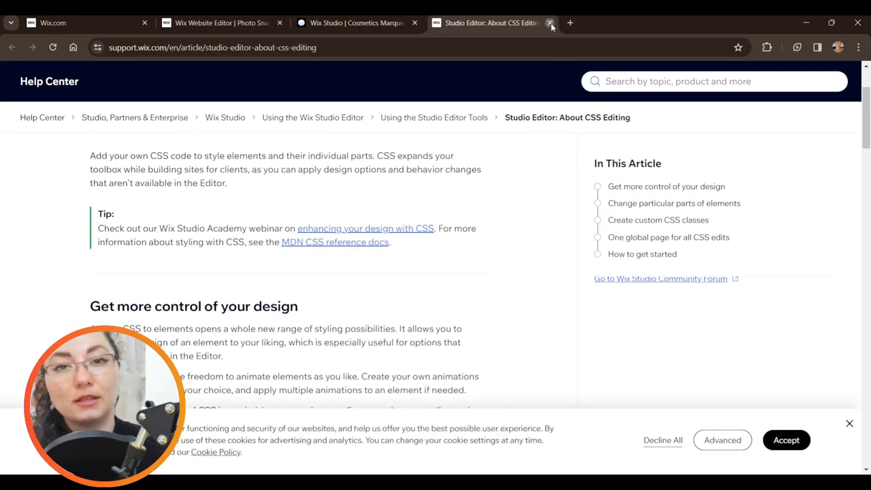
pyautogui.click(551, 22)
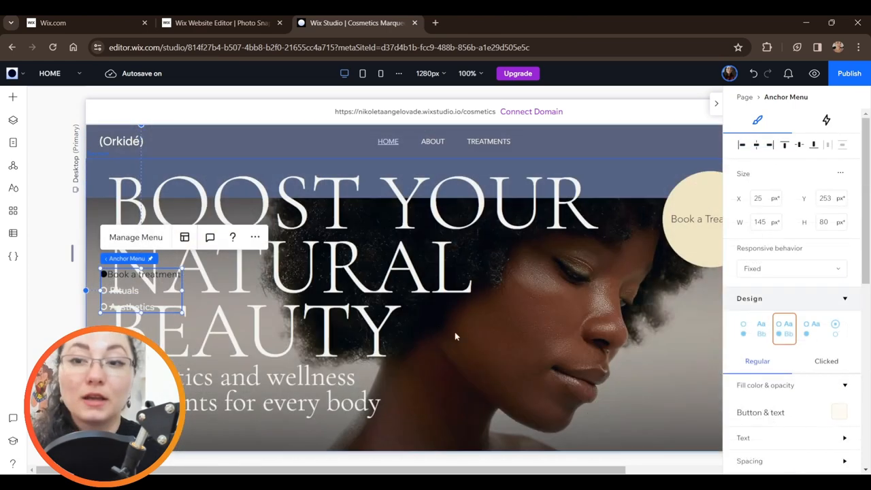
pyautogui.scroll(-3)
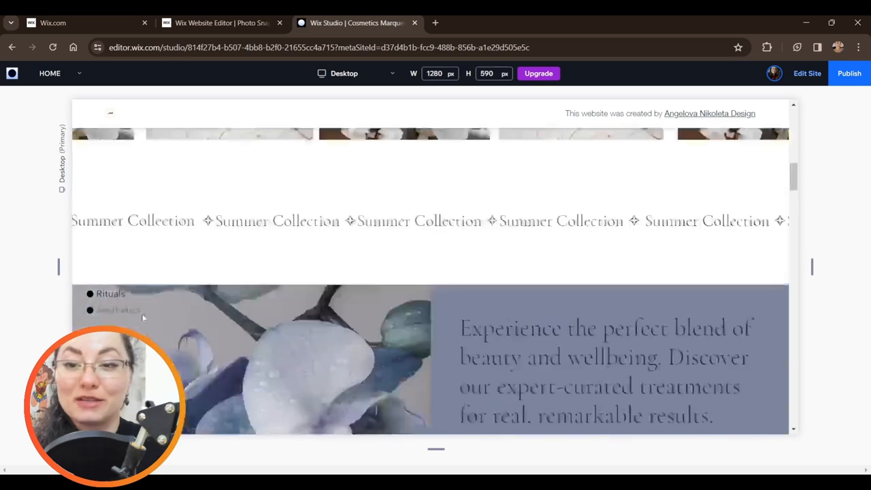
pyautogui.scroll(3)
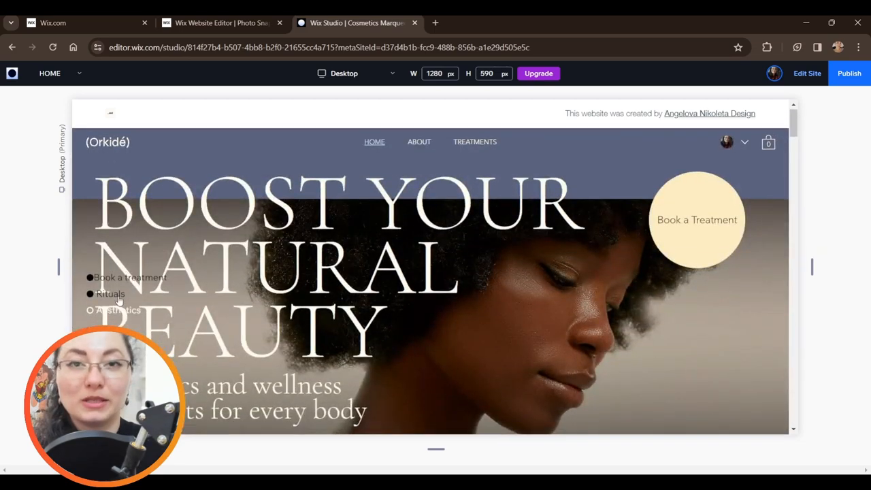
pyautogui.scroll(-3)
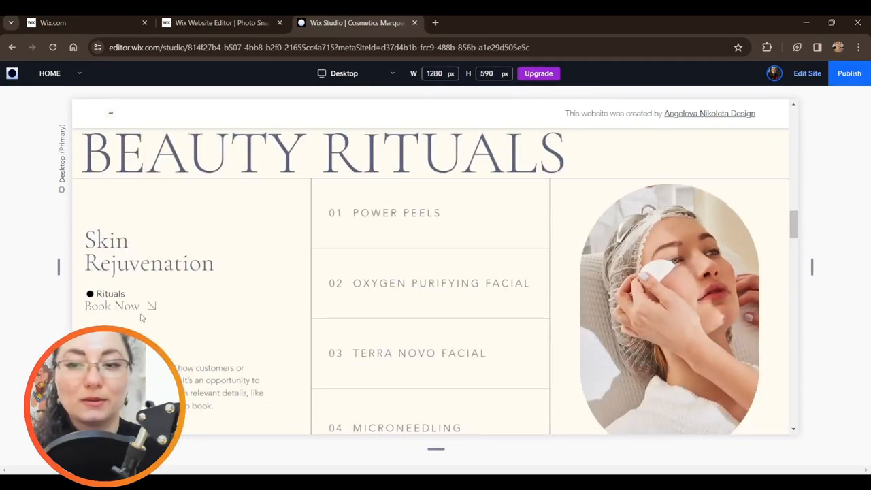